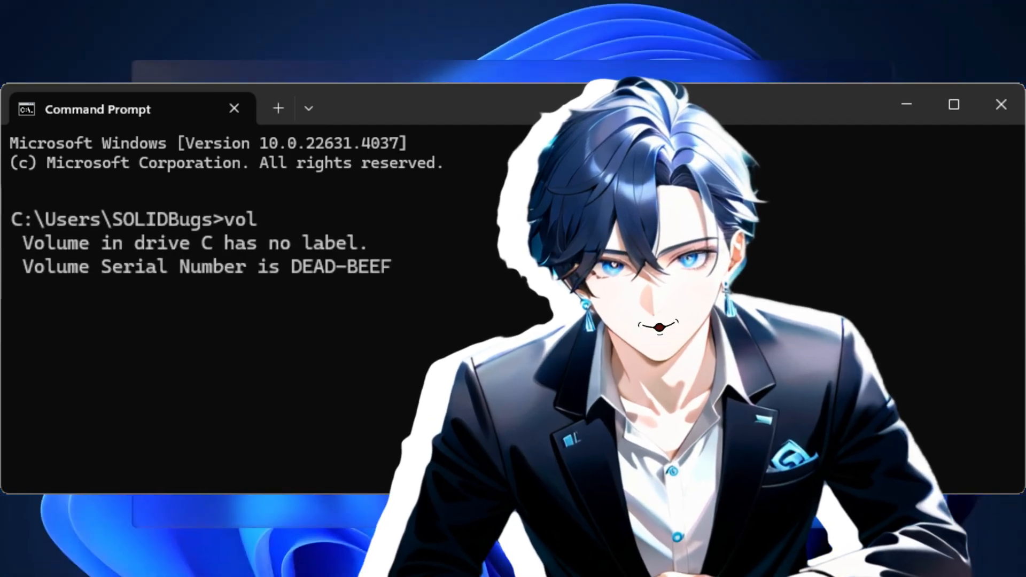
Open the Windows Start search from the taskbar.
{"action": "left_click", "coordinate": [417, 564]}
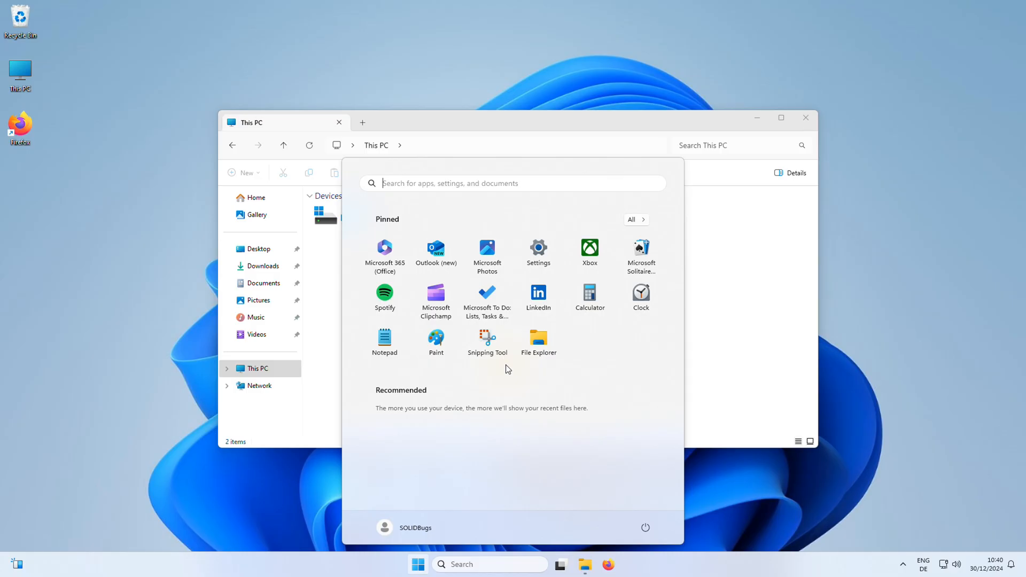
Search 'cmd' in Start to launch Command Prompt and check drive C's serial.
{"action": "type", "text": "cmd"}
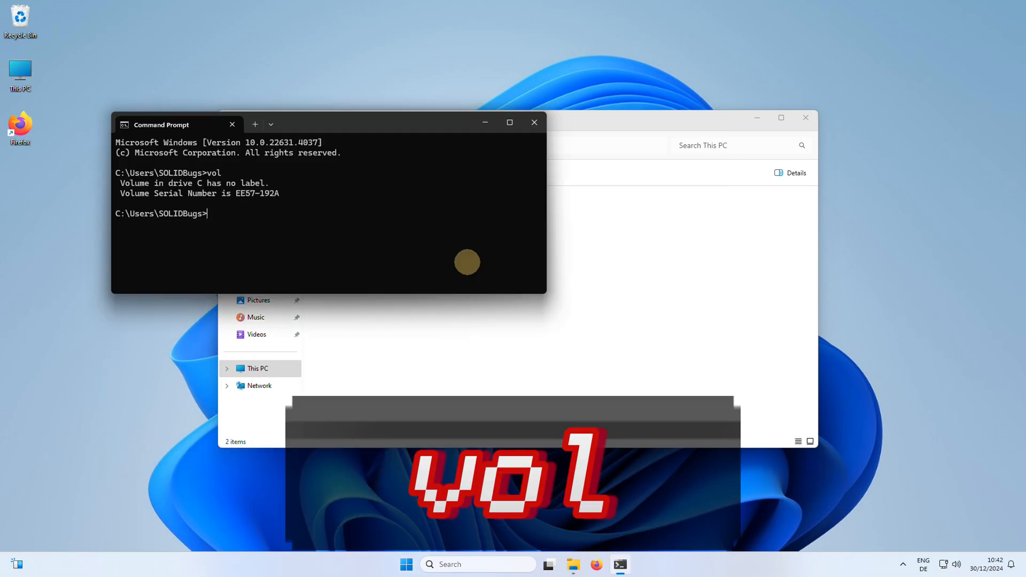
{"action": "mouse_move", "coordinate": [910, 518]}
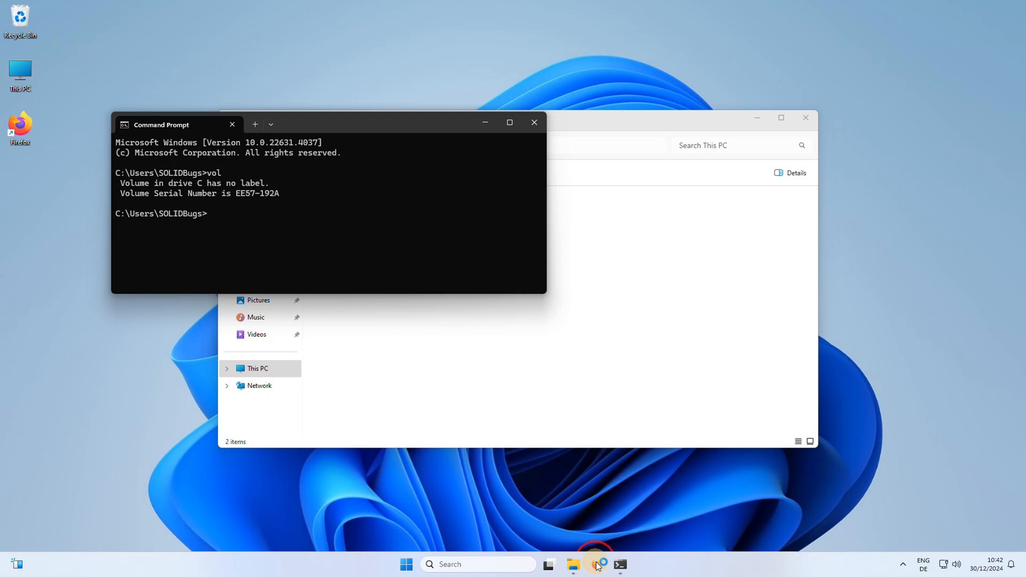
Launch Firefox and search the live.sysinternals.com listing for the VolumeID tool.
{"action": "left_click", "coordinate": [596, 564]}
{"action": "type", "text": "v"}
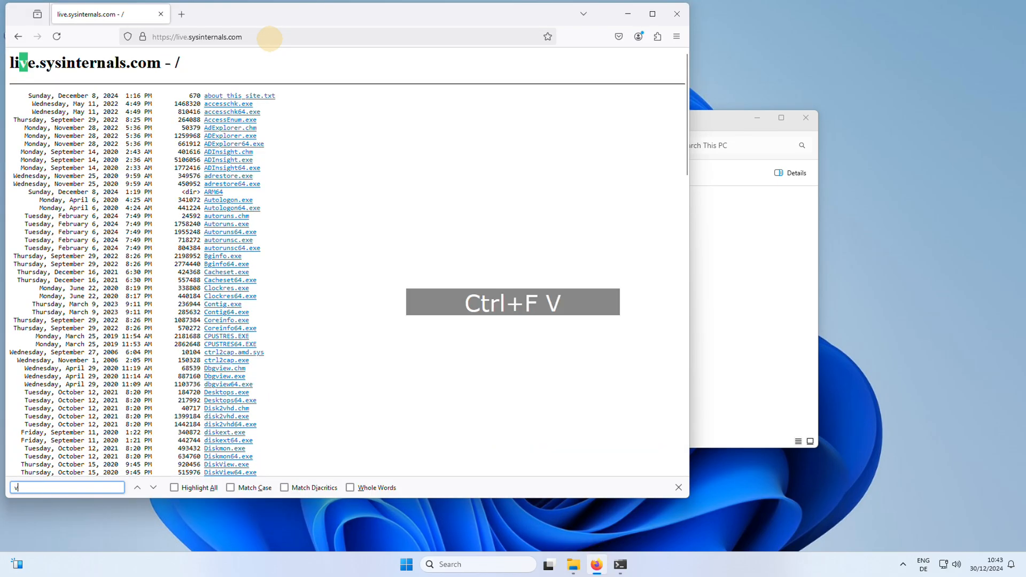
{"action": "type", "text": "olu"}
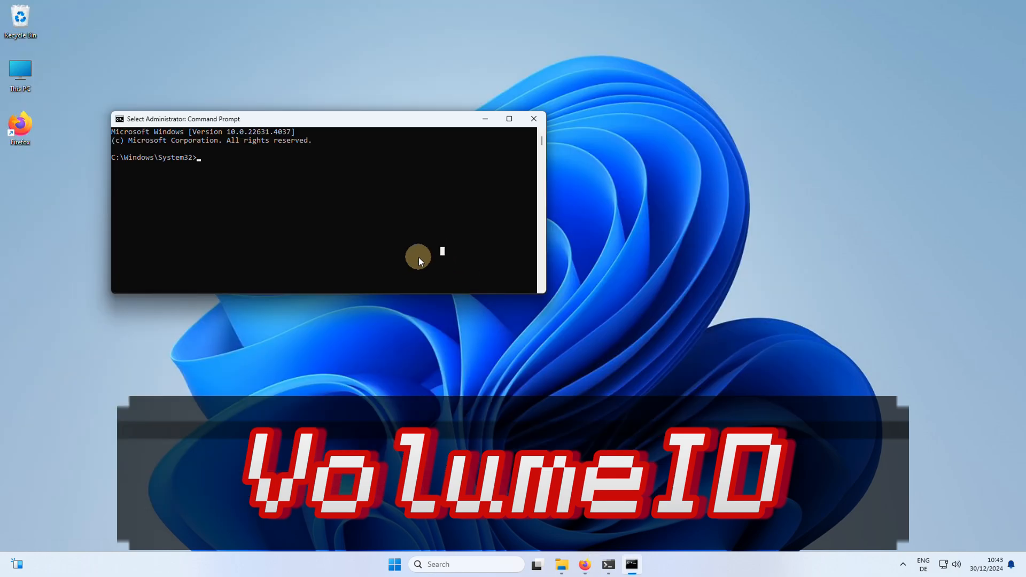
Move the administrator shell to the root of drive C with cd \.
{"action": "type", "text": "cd \\"}
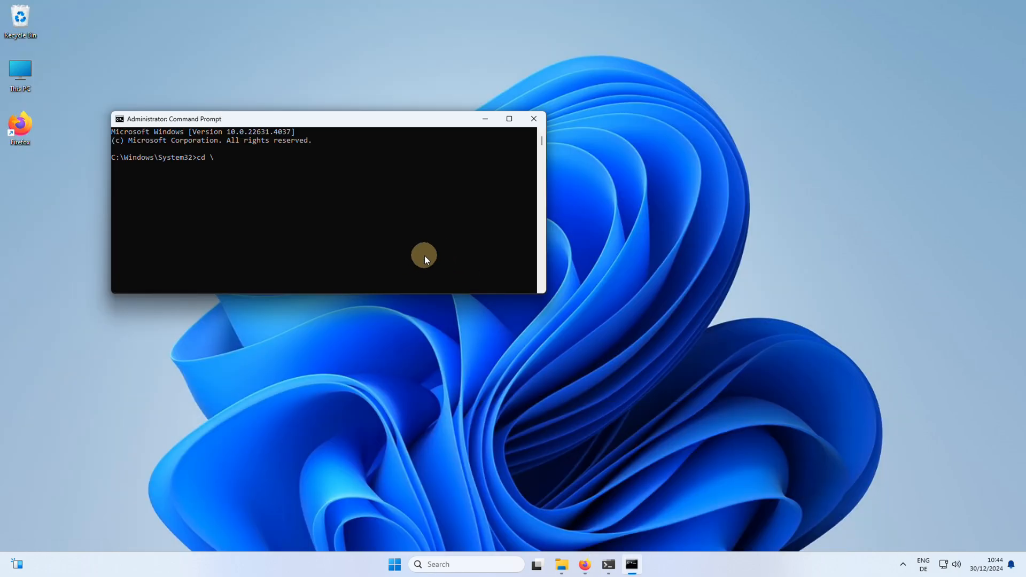
{"action": "key", "text": "enter"}
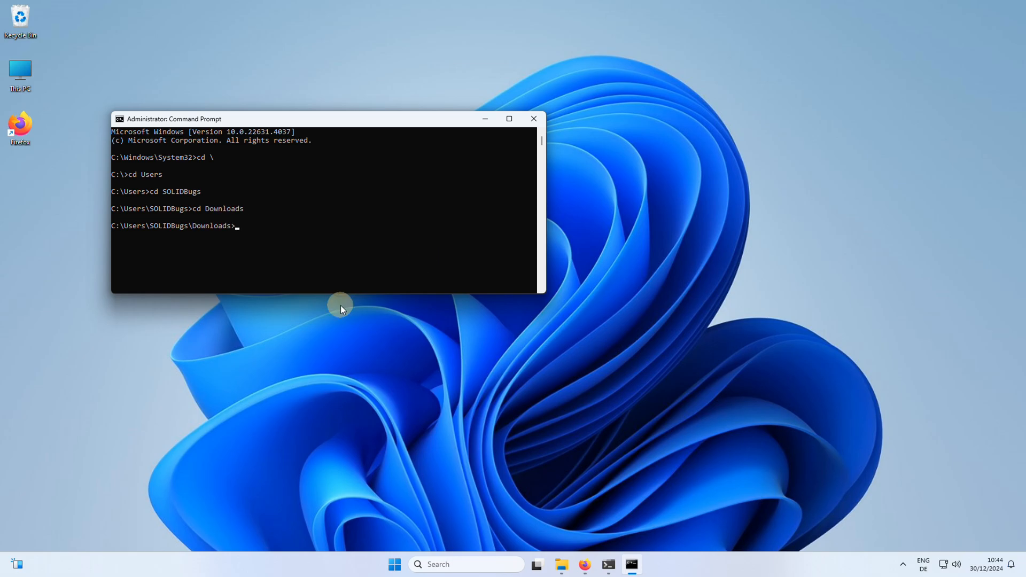
{"action": "type", "text": "vol"}
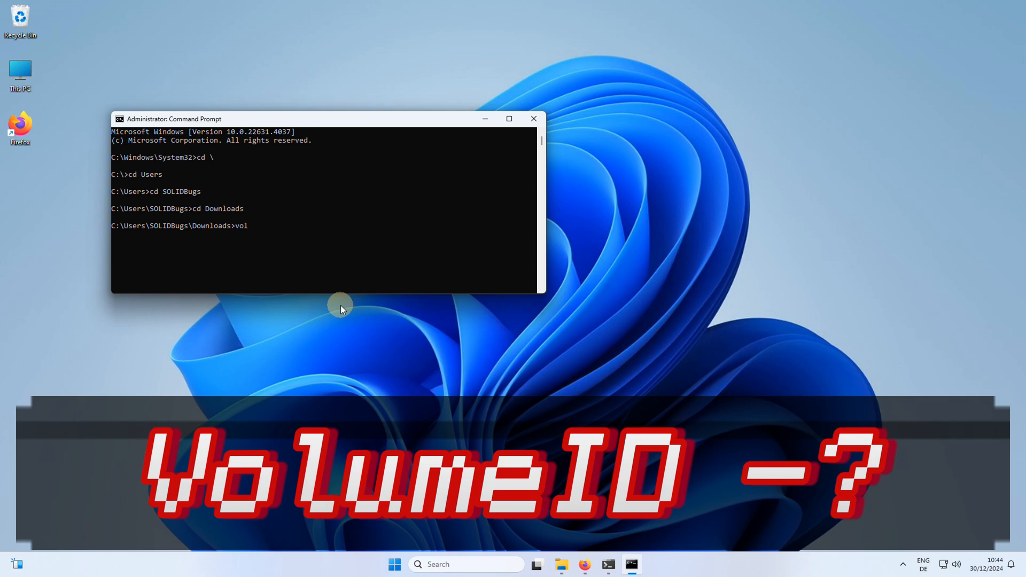
Run Volumeid64.exe -? to show the xxxx-xxxx hexadecimal ID usage help.
{"action": "key", "text": "Return"}
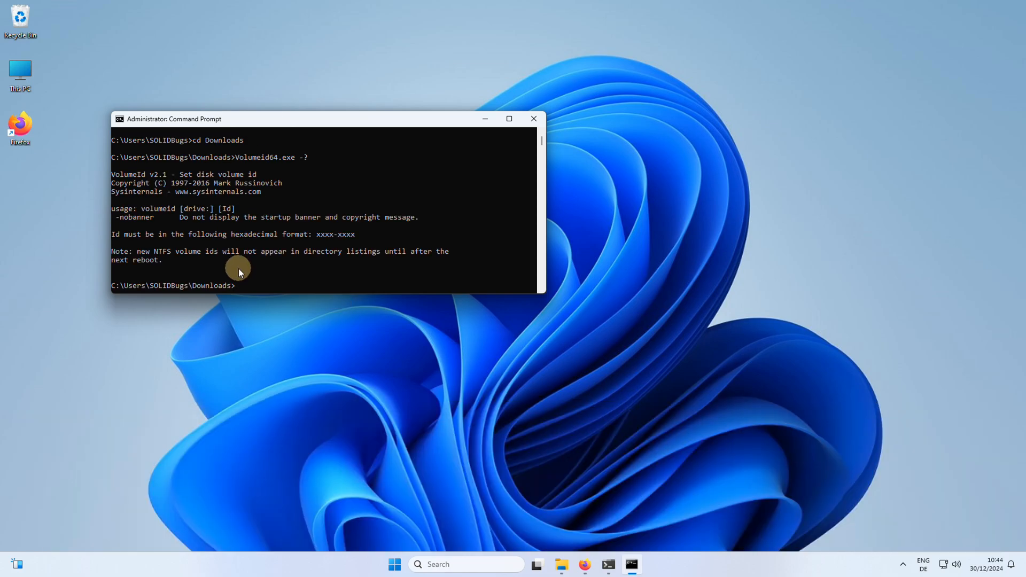
{"action": "mouse_move", "coordinate": [359, 237]}
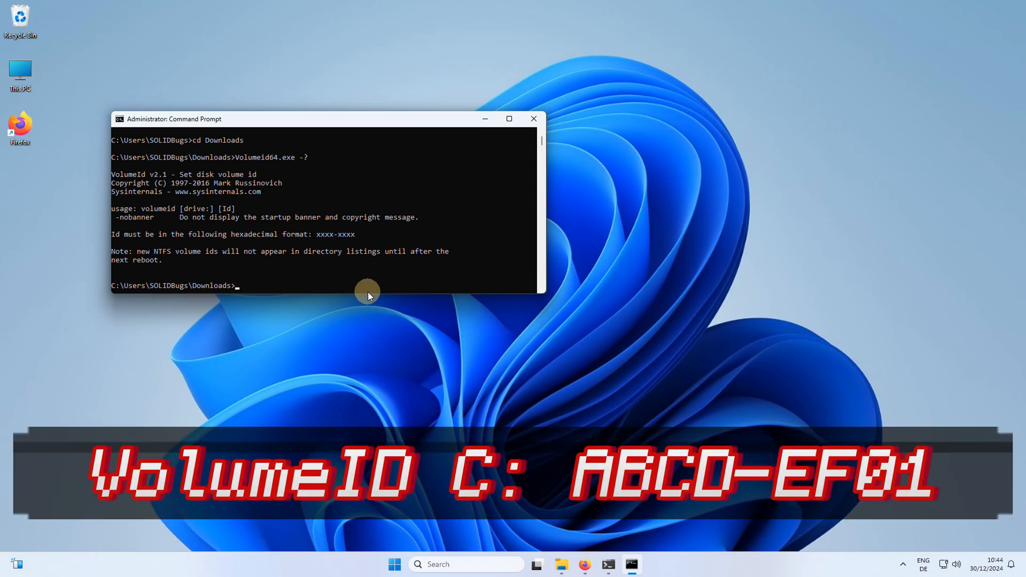
Set drive C's volume ID to DEAD-BEEF with Volumeid64.exe, then recheck vol.
{"action": "type", "text": "Volumeid64.exe c:"}
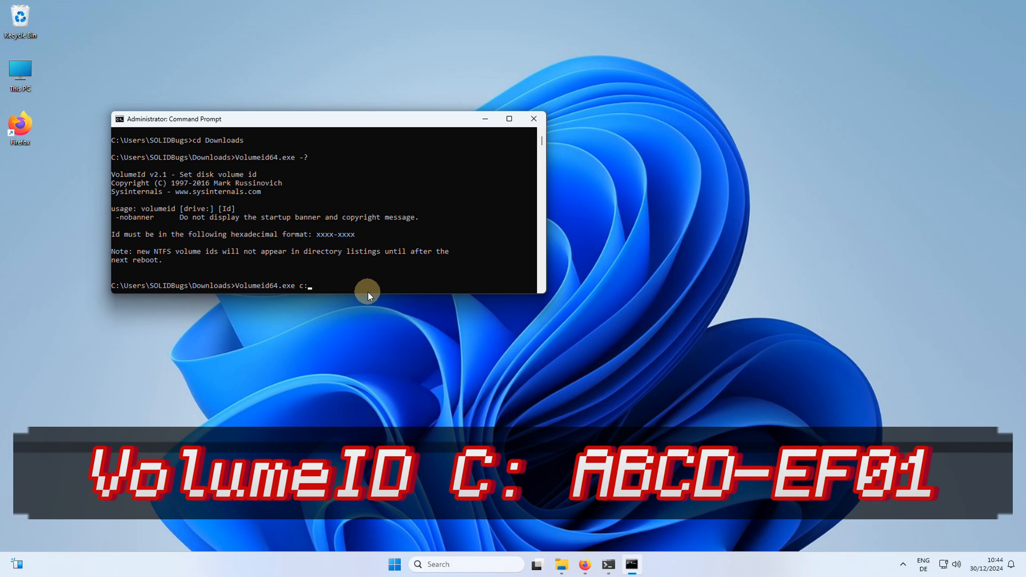
{"action": "type", "text": "DEAS"}
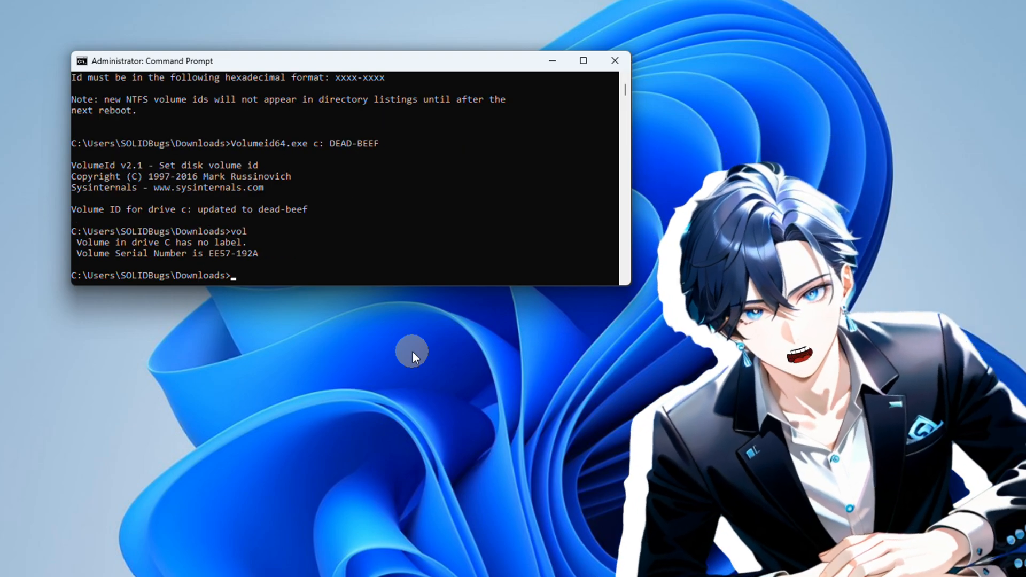
{"action": "type", "text": "shutdown"}
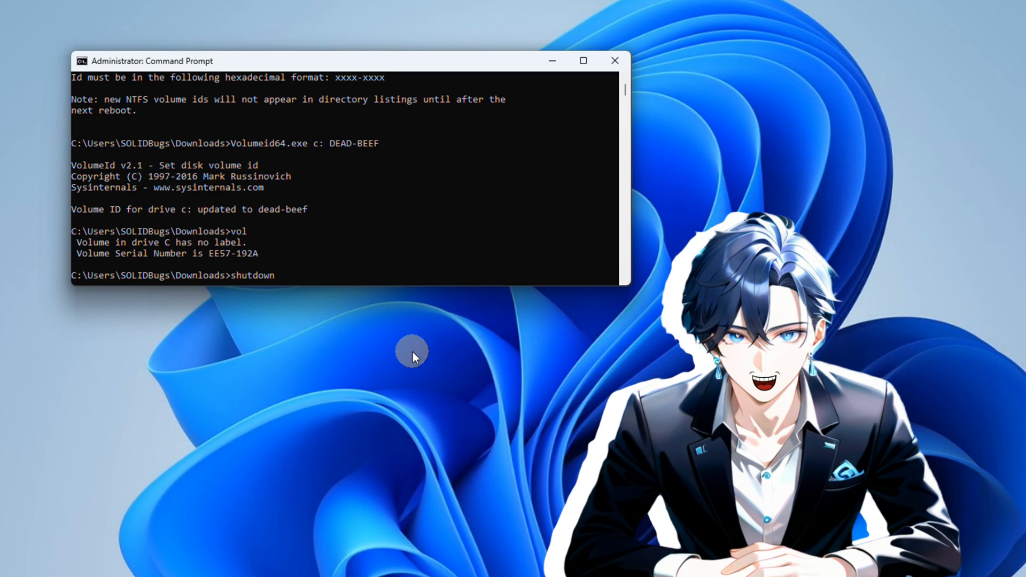
Enter shutdown -r -t 0 to restart the computer immediately.
{"action": "type", "text": "-r"}
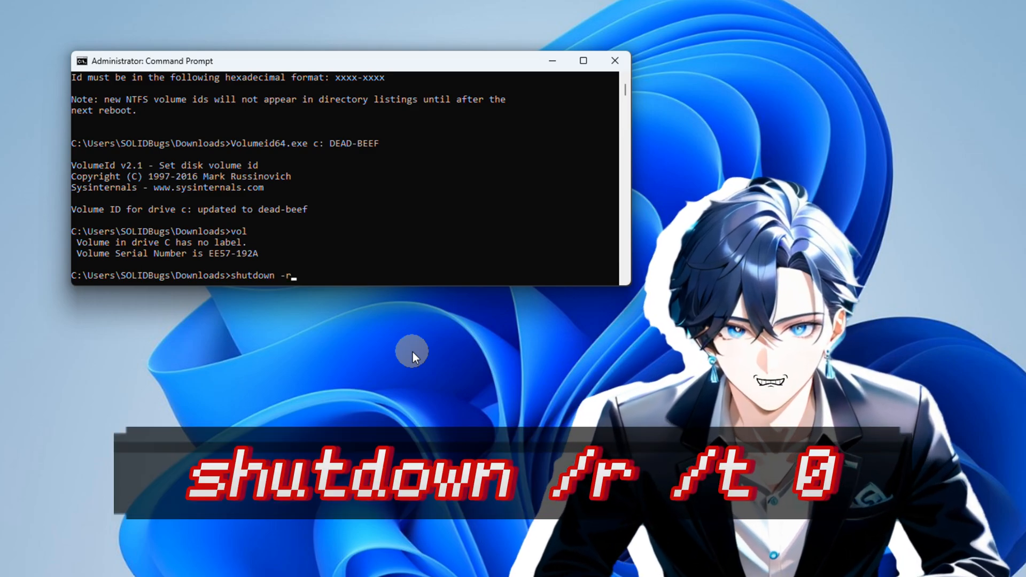
{"action": "type", "text": "-t 0"}
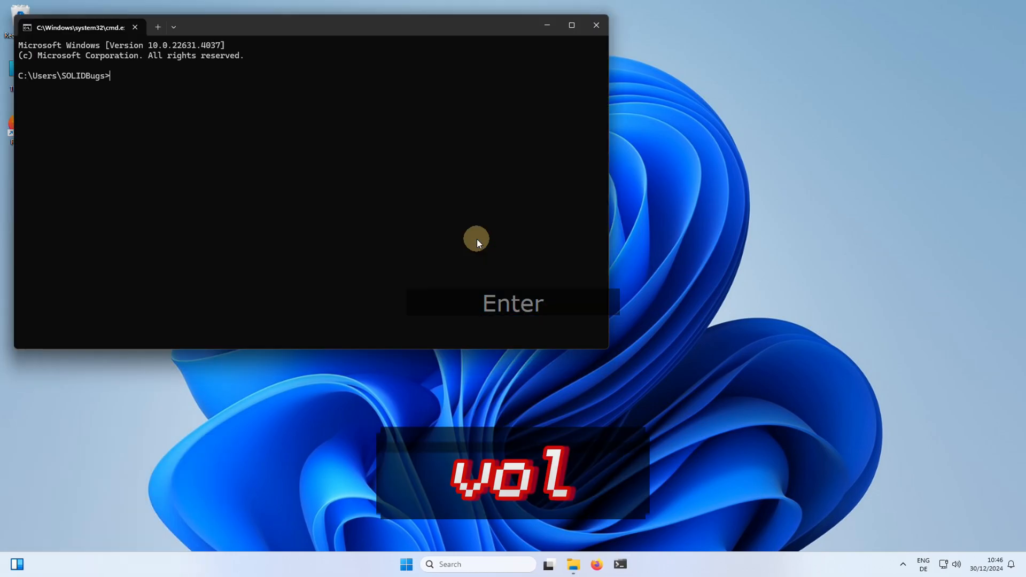
Type vol in the post-restart Command Prompt to recheck drive C's serial.
{"action": "type", "text": "vol"}
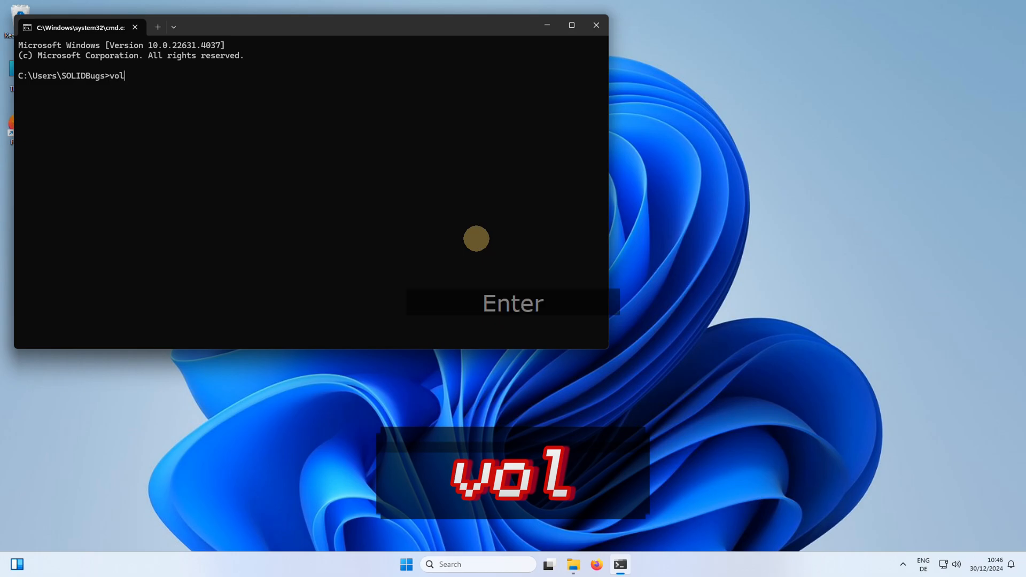